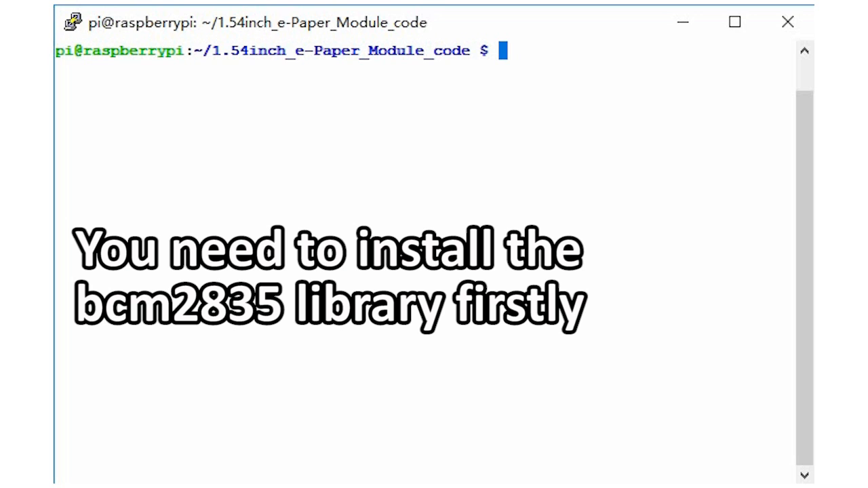
Enter raspberrypi/bcm2835 and compile the e-Paper demo with make into a main executable
text(cd)
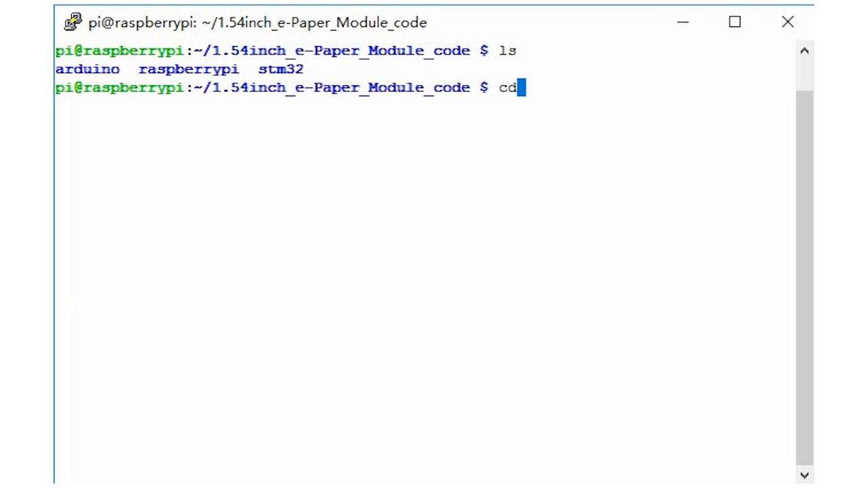
key(Return)
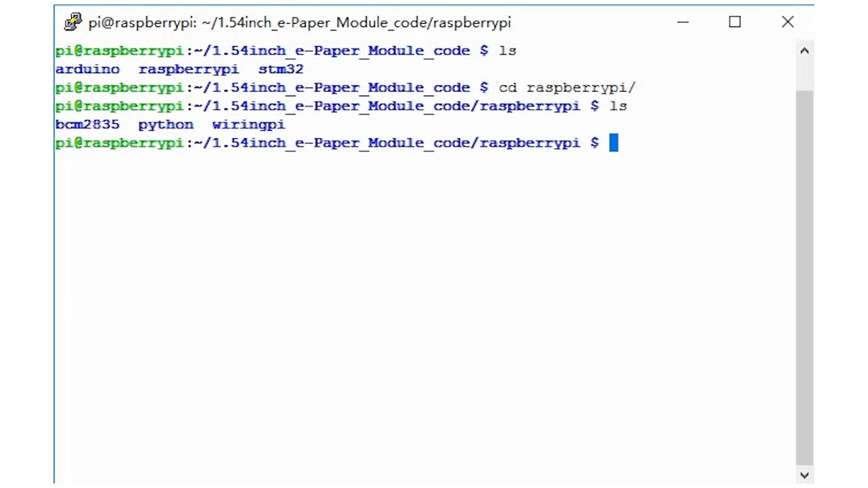
text(cd bcm2835/)
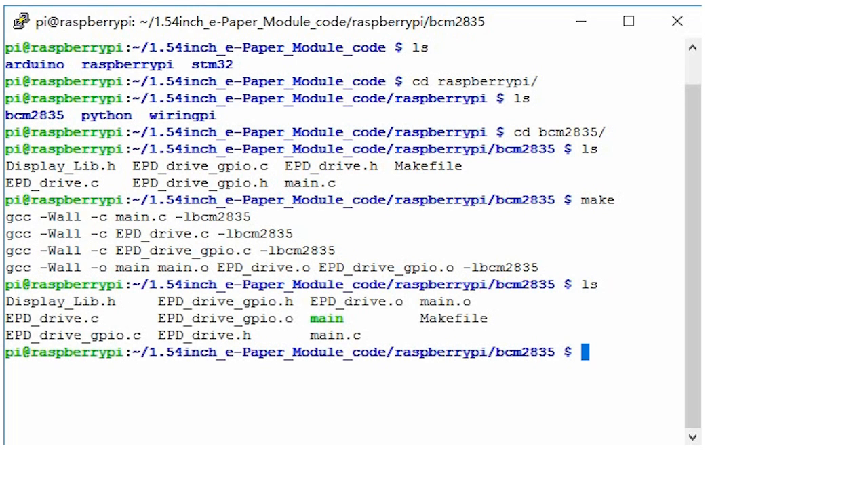
Run sudo ./main and follow the log while the e-Paper draws its picture, shapes, text and progress bar
text(sudo ./main)
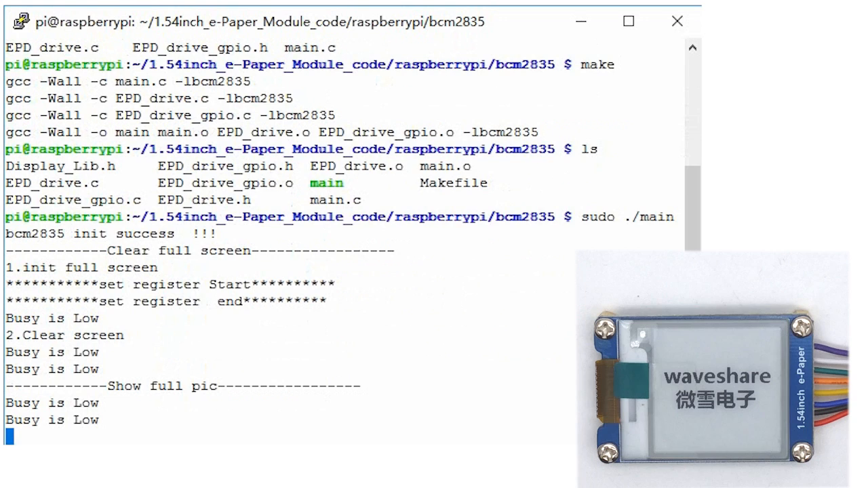
scroll(down, 3)
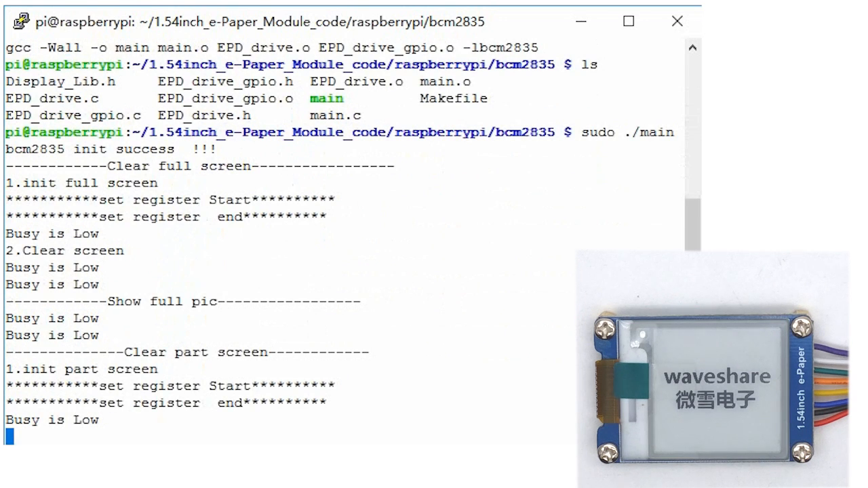
scroll(down, 3)
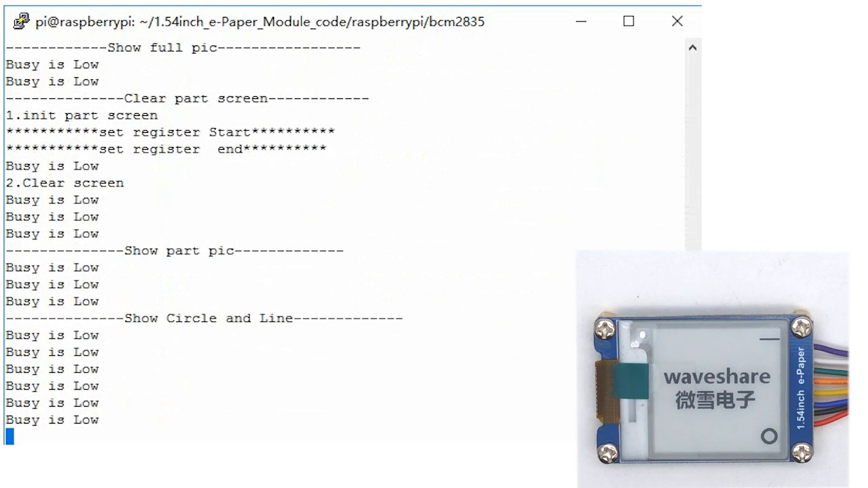
scroll(down, 3)
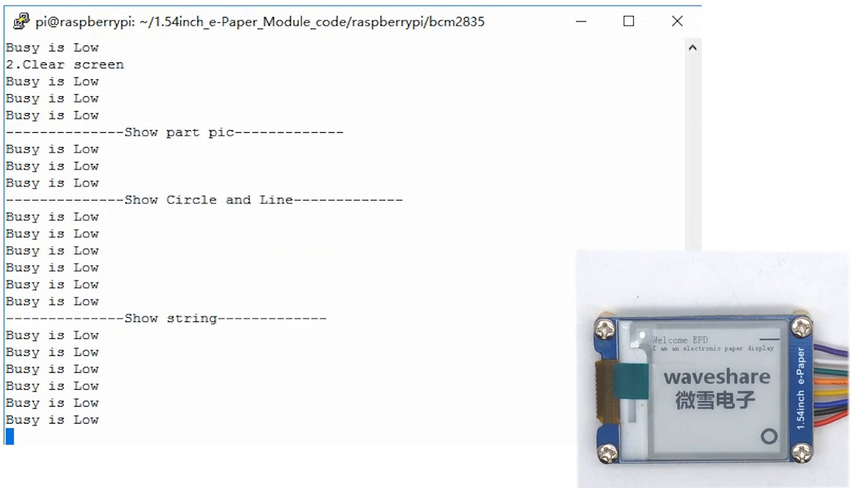
scroll(down, 3)
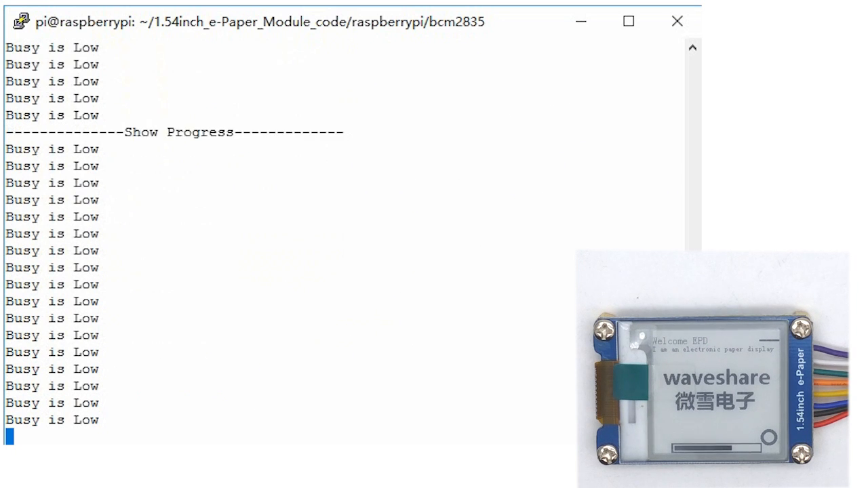
scroll(down, 3)
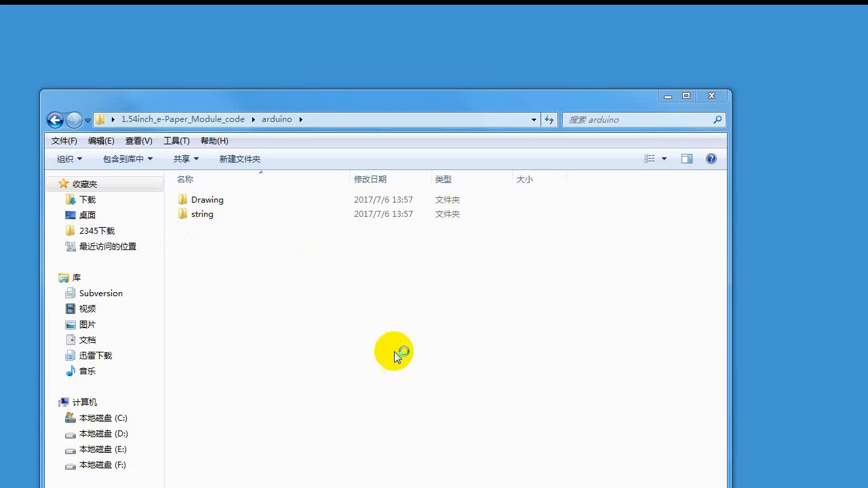
Open the Drawing folder and launch Drawing.ino in Arduino IDE
click(208, 200)
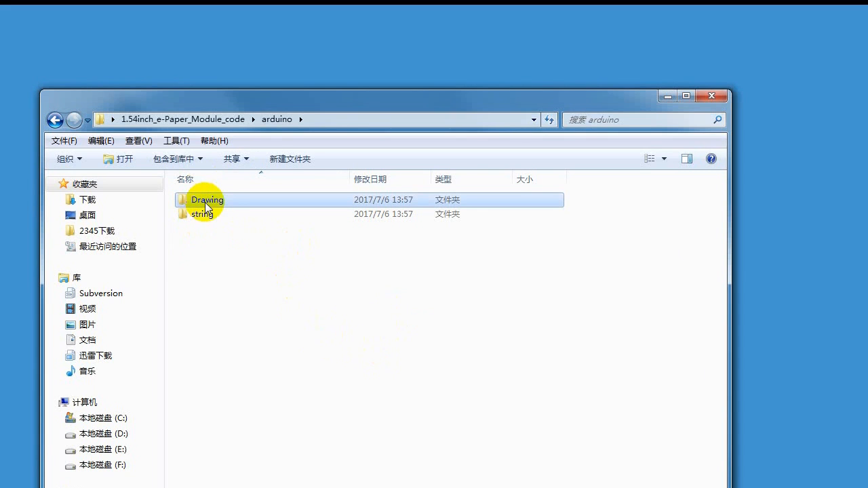
double_click(207, 199)
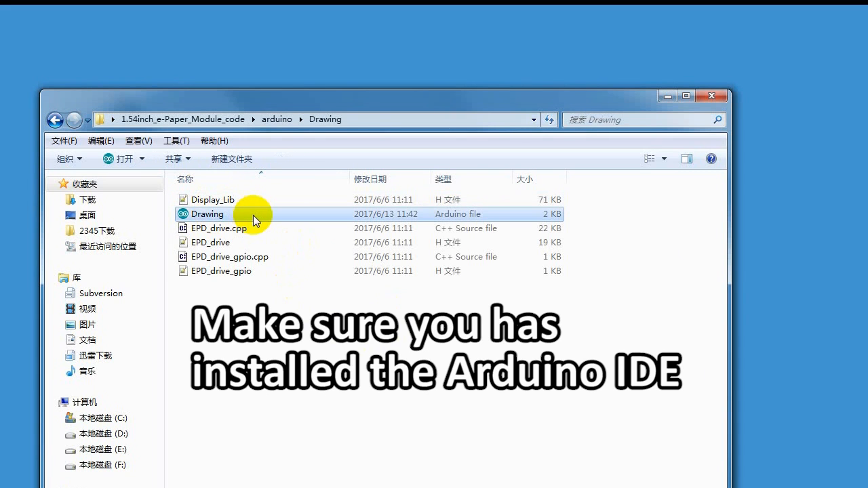
double_click(208, 214)
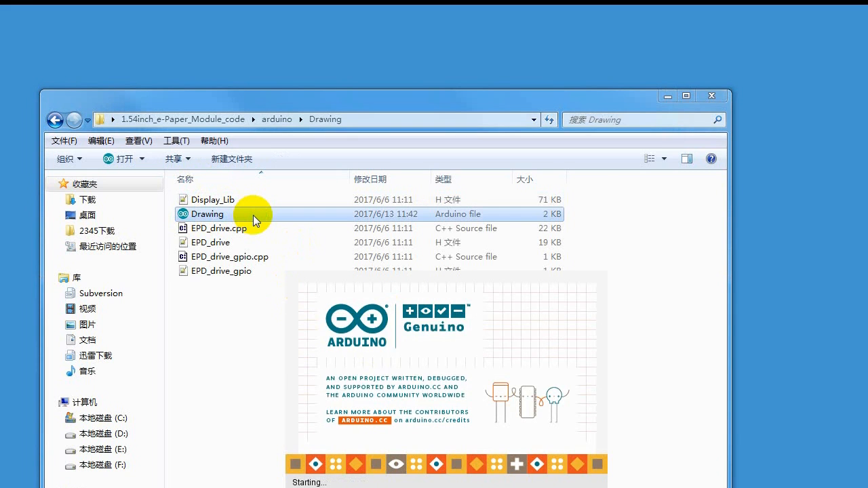
double_click(208, 213)
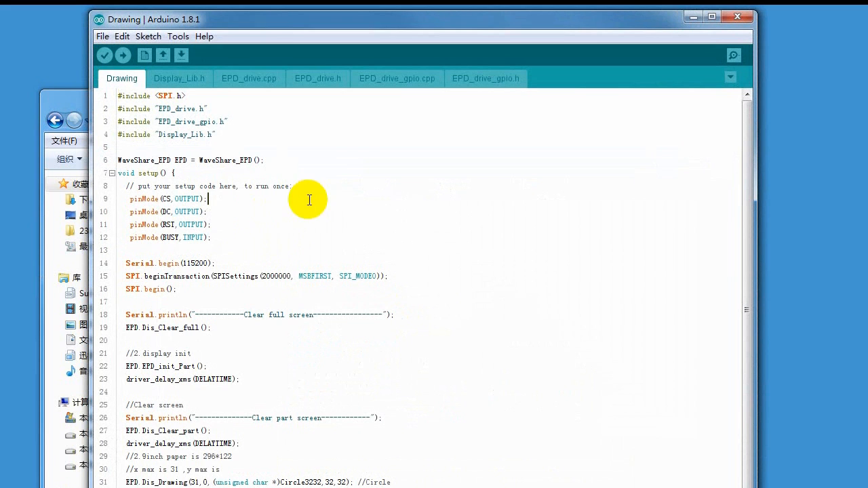
Confirm board Arduino/Genuino Uno on port COM10 and upload the Drawing sketch
click(177, 36)
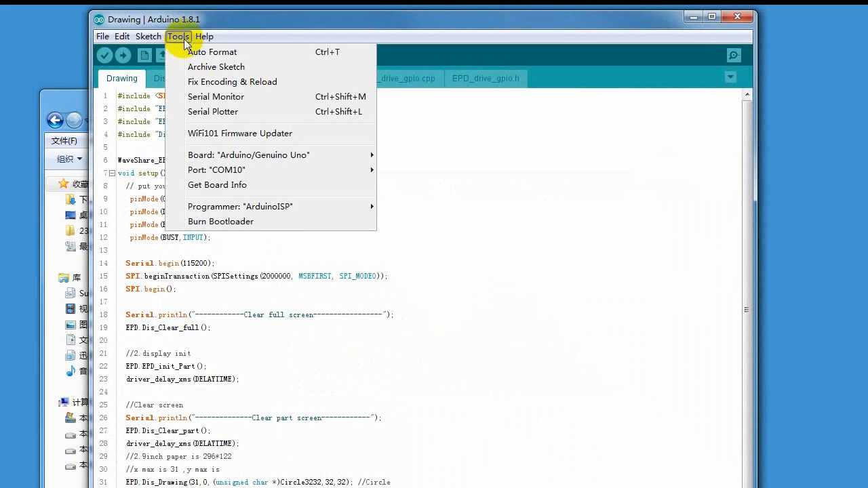
click(248, 155)
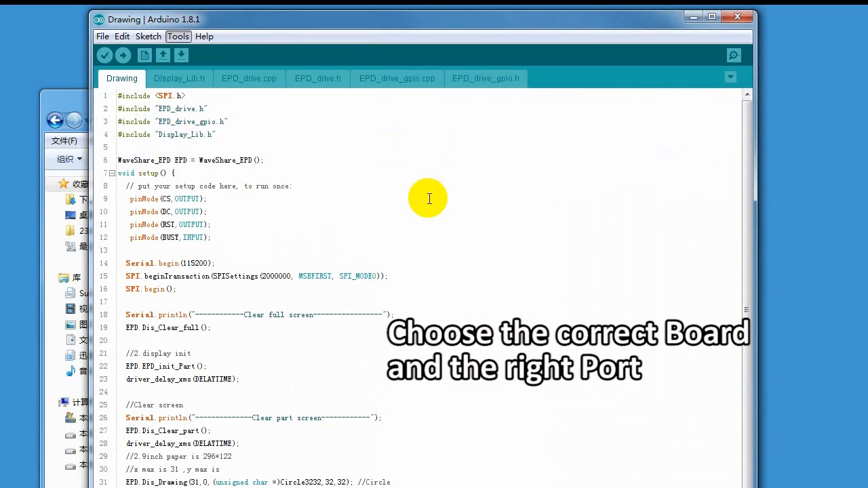
click(178, 36)
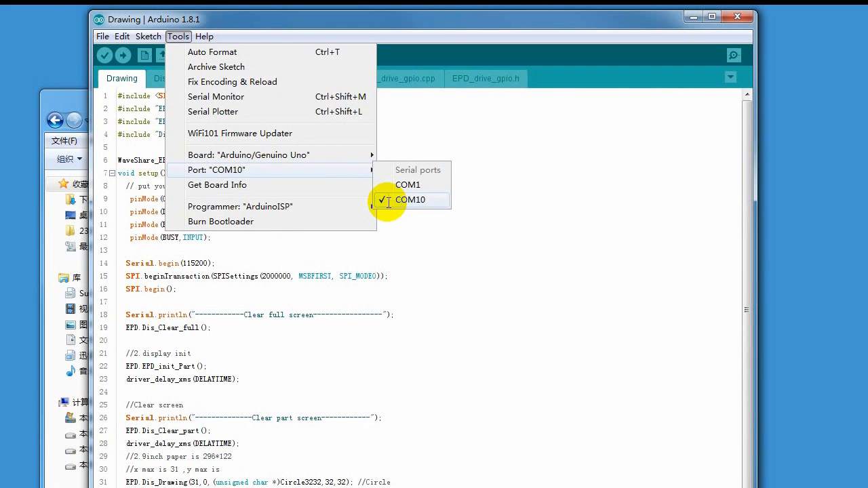
click(410, 199)
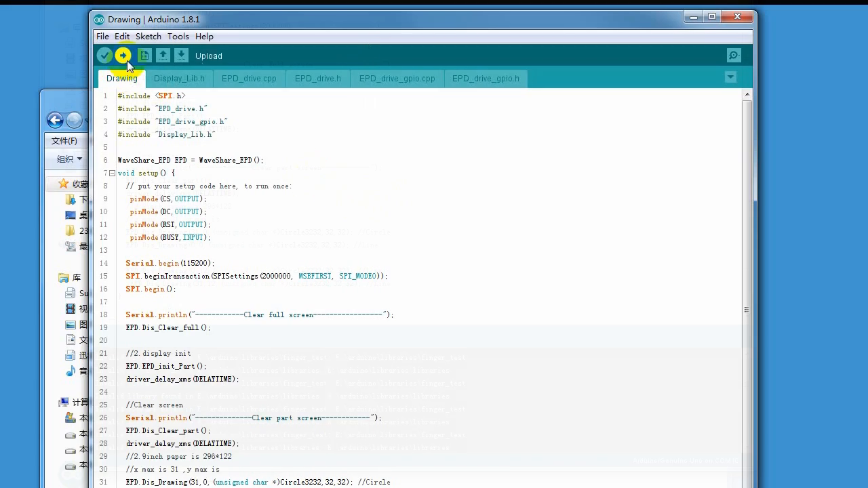
click(104, 56)
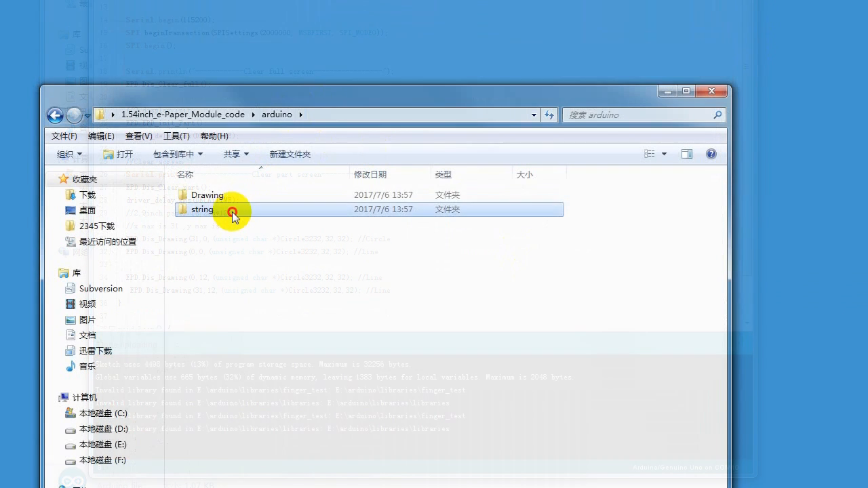
Open the string folder and launch string.ino in Arduino IDE
double_click(202, 209)
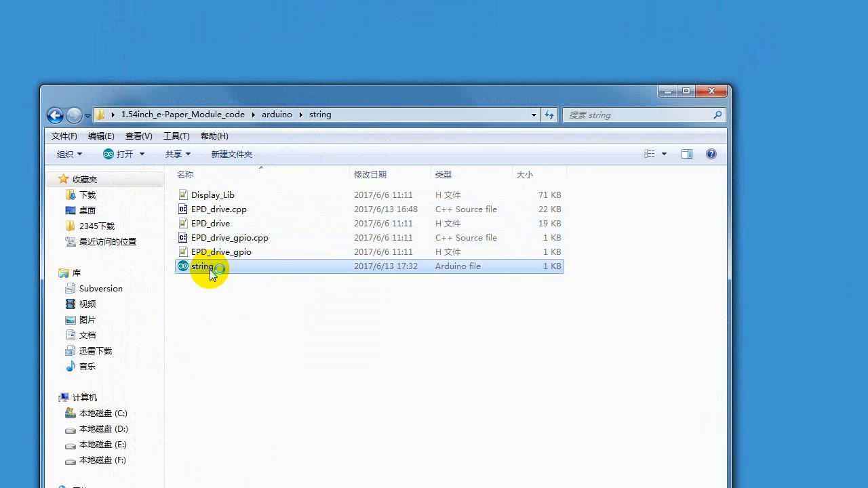
double_click(202, 266)
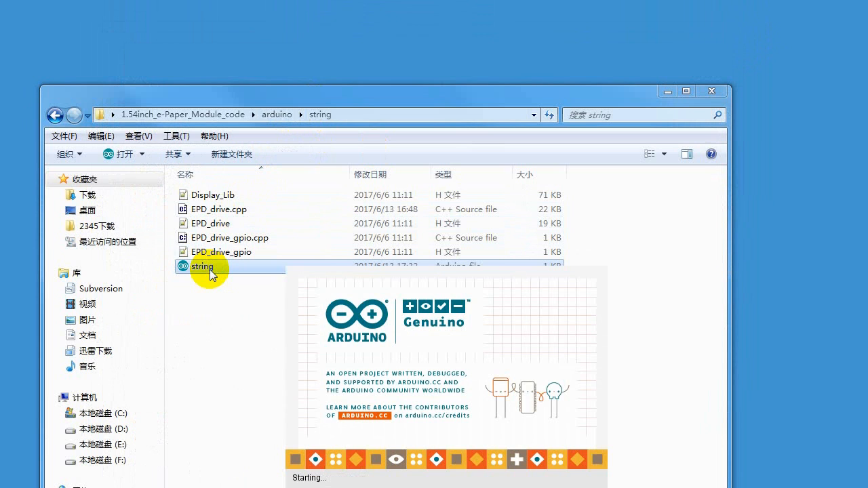
double_click(202, 266)
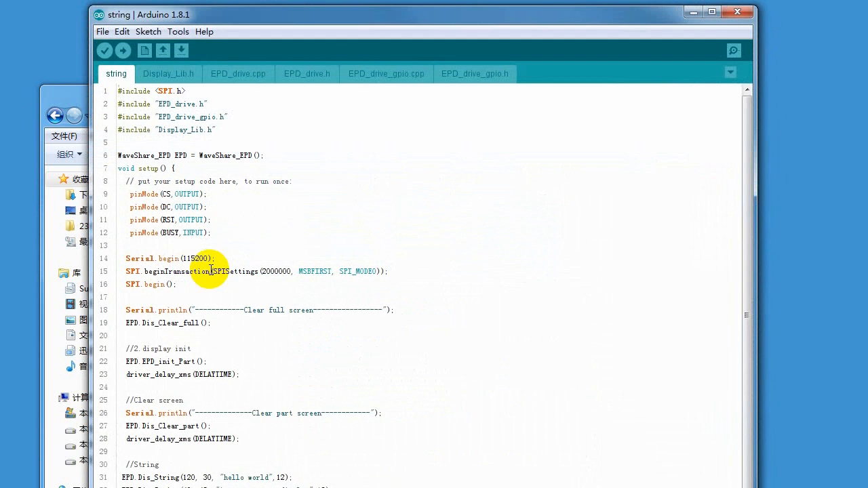
Upload the string sketch from Arduino IDE to the Uno board
click(178, 31)
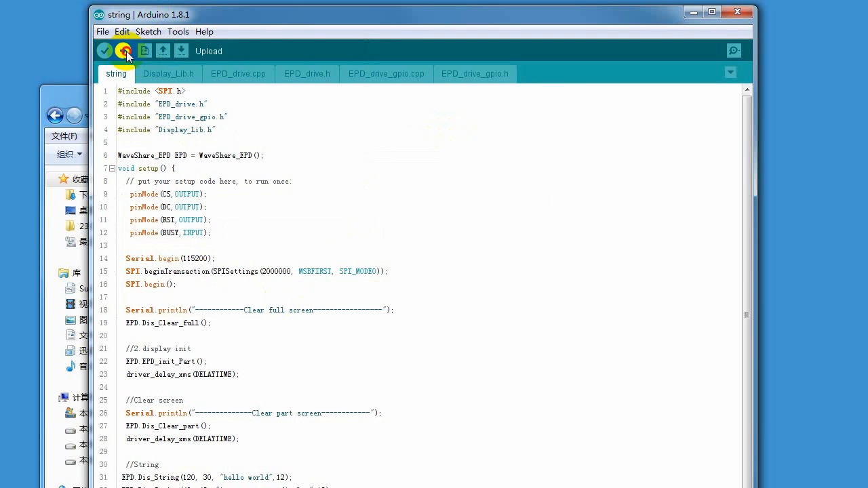
click(125, 51)
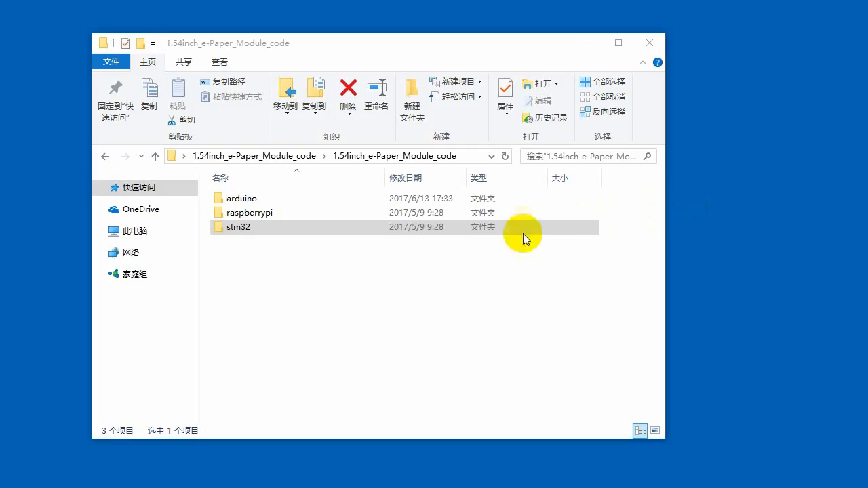
mouse_move(266, 231)
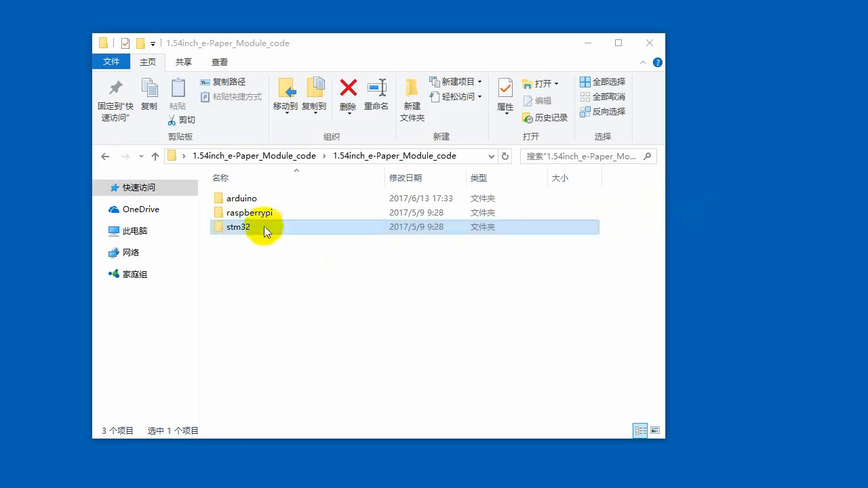
Navigate stm32 > MDK-ARM and launch e-Paper display.uvprojx in Keil uVision5
double_click(238, 227)
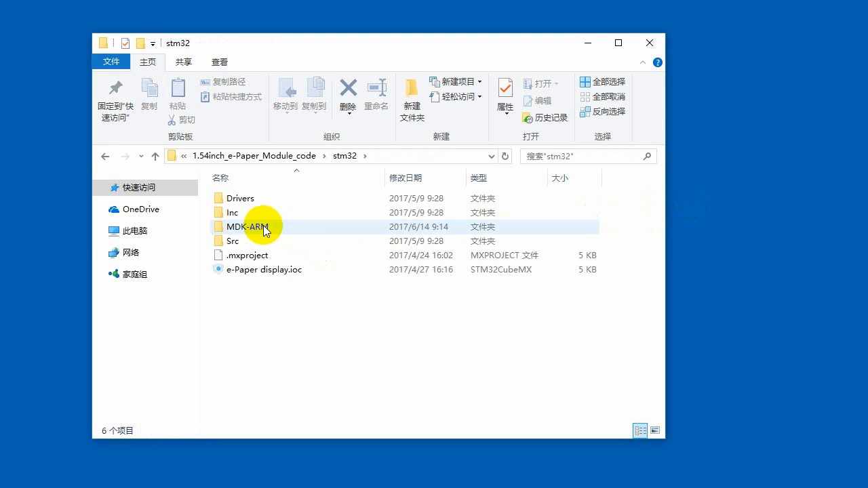
click(245, 226)
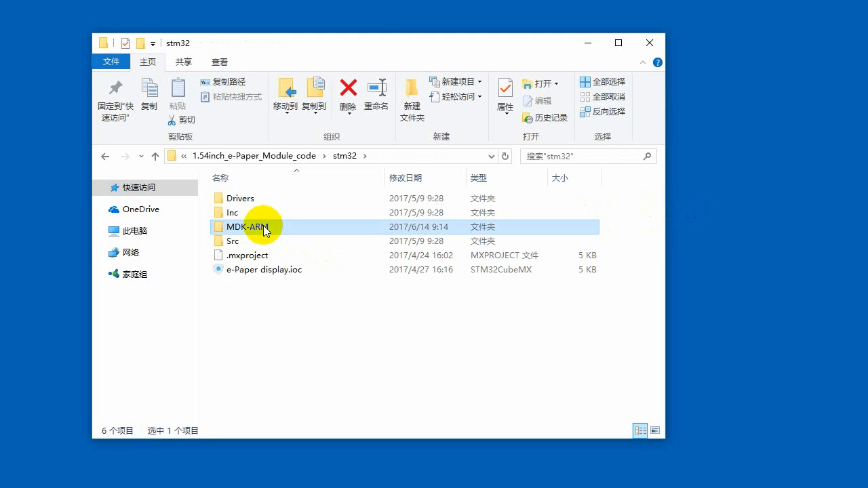
double_click(245, 227)
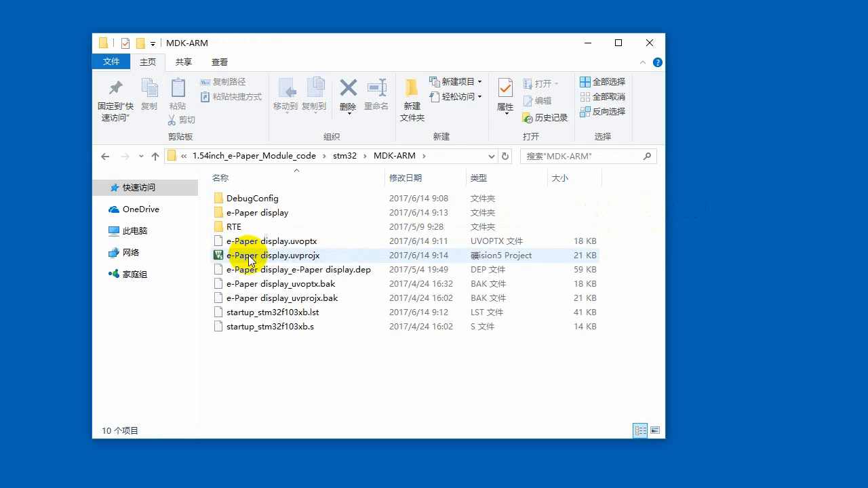
click(275, 255)
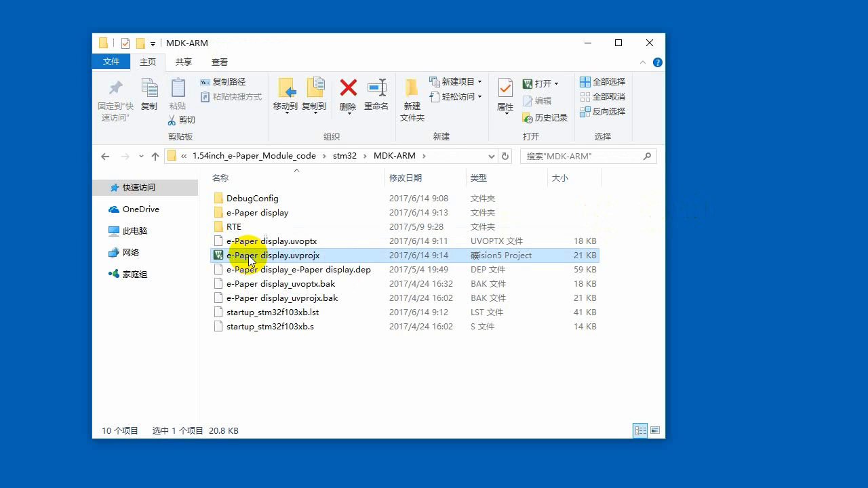
double_click(271, 255)
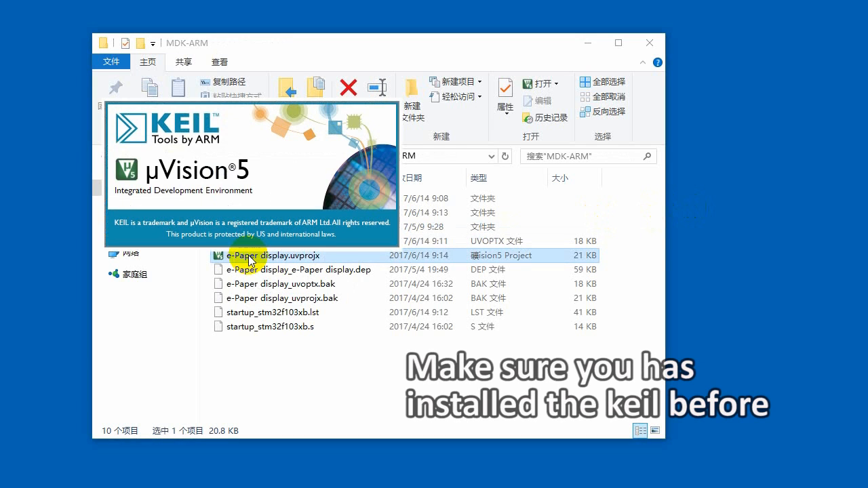
In Options for Target, confirm ST-Link Debugger as the debug adapter
double_click(275, 256)
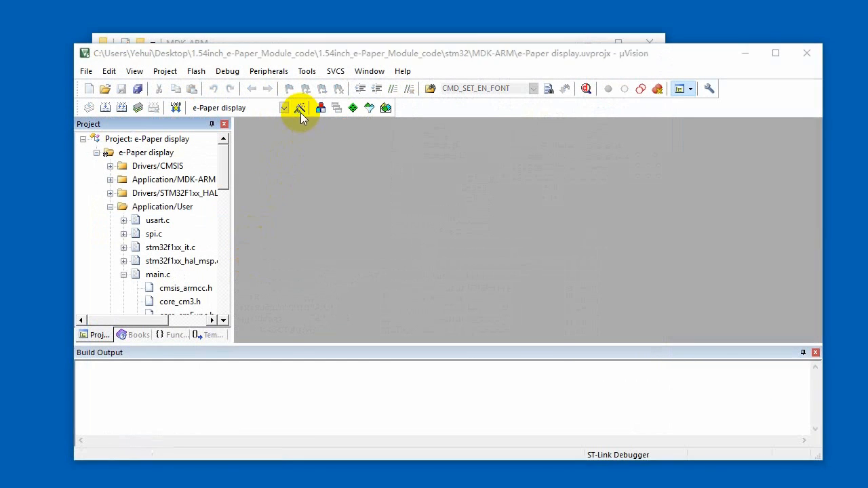
click(301, 107)
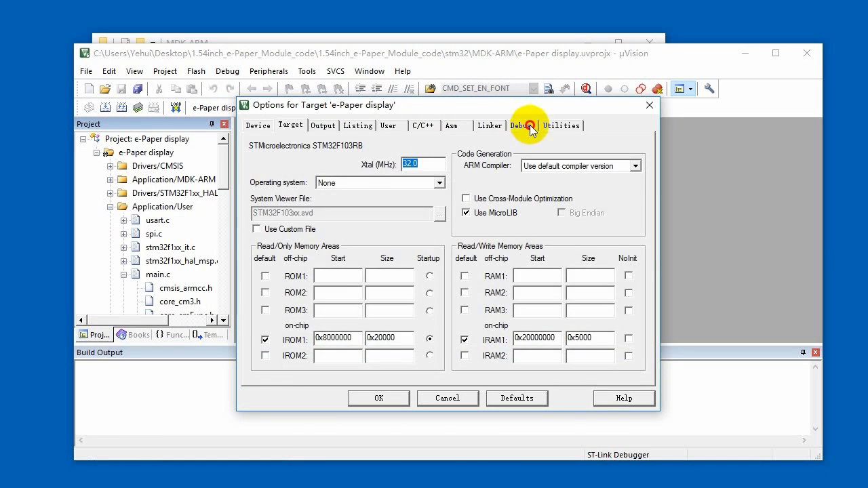
click(521, 125)
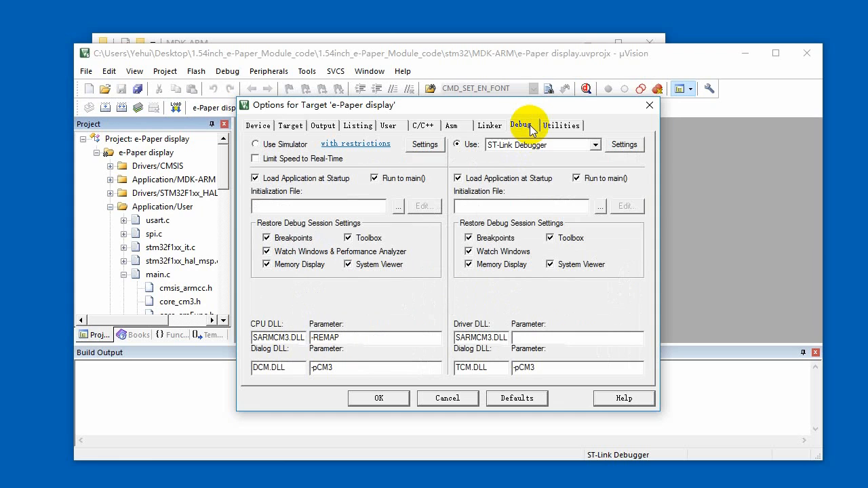
click(594, 144)
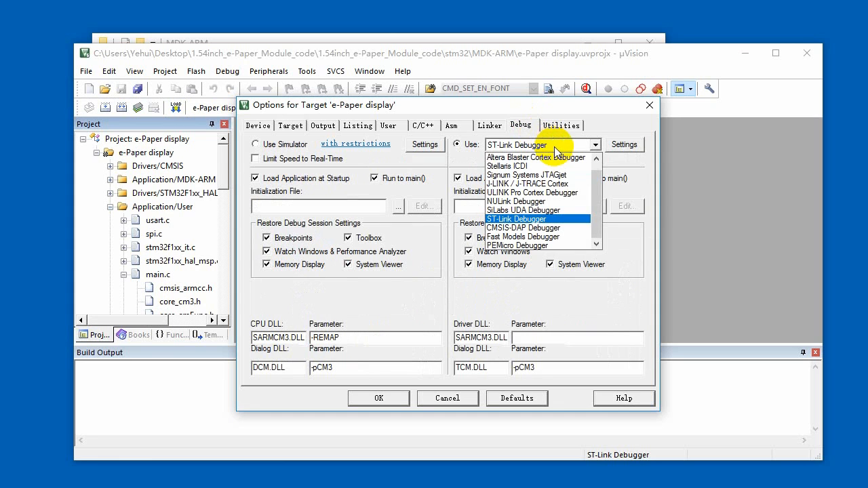
click(516, 218)
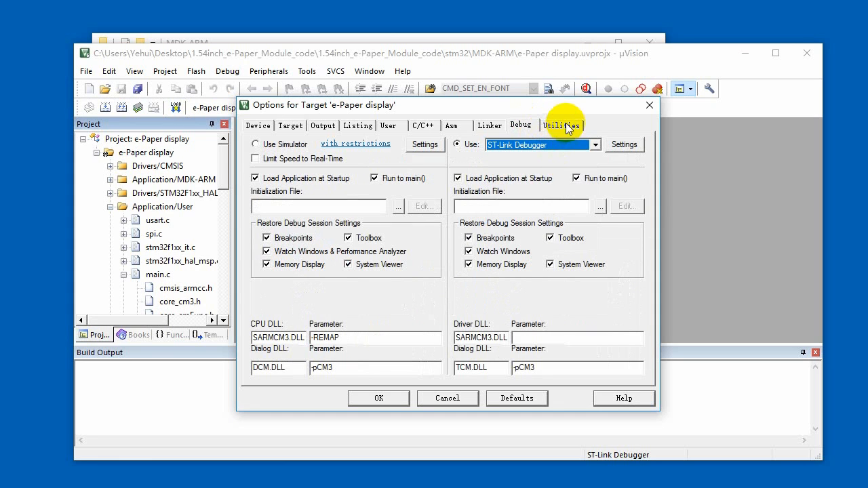
Check the Flash Download settings for the STM32F10x on-chip flash algorithm and close options
click(561, 125)
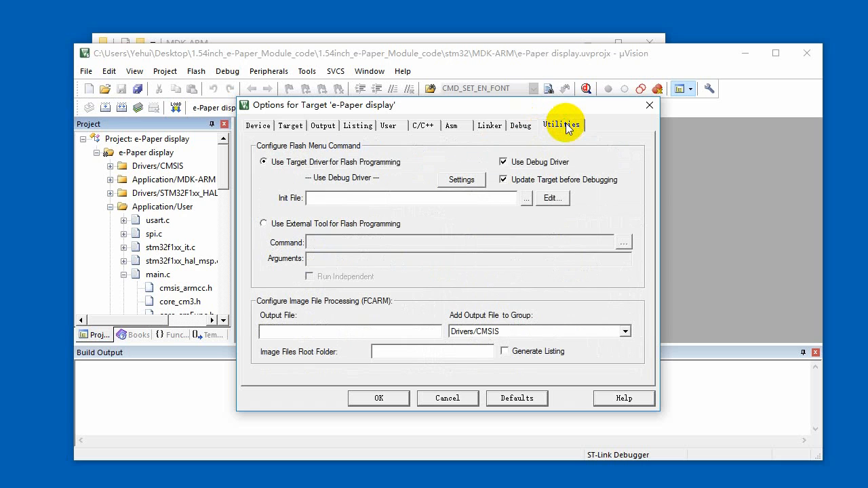
click(461, 180)
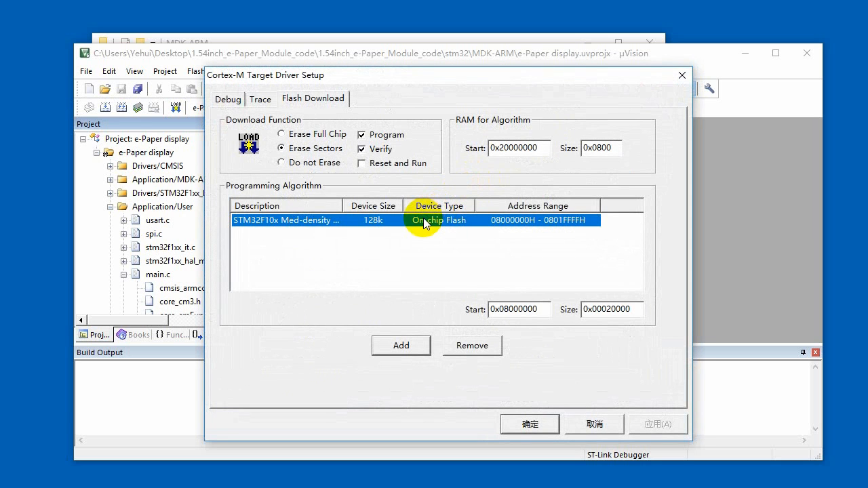
click(529, 424)
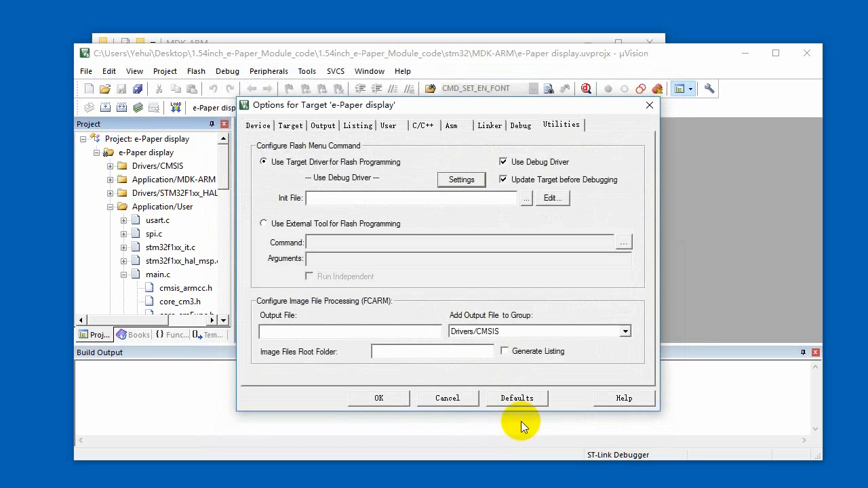
click(379, 398)
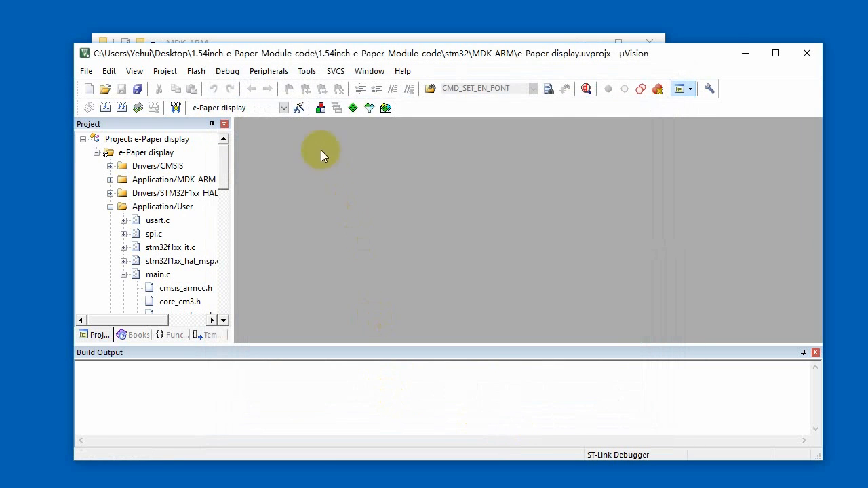
Reopen target options and confirm STM32F103RB as the target device
click(298, 107)
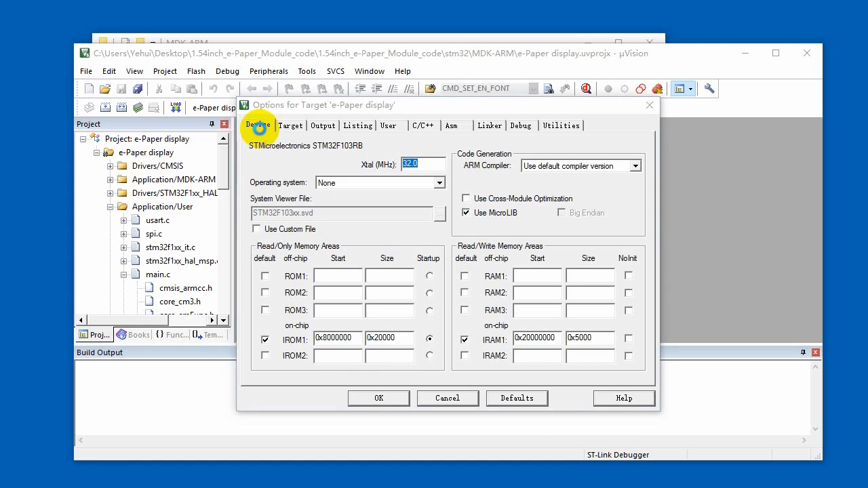
click(257, 125)
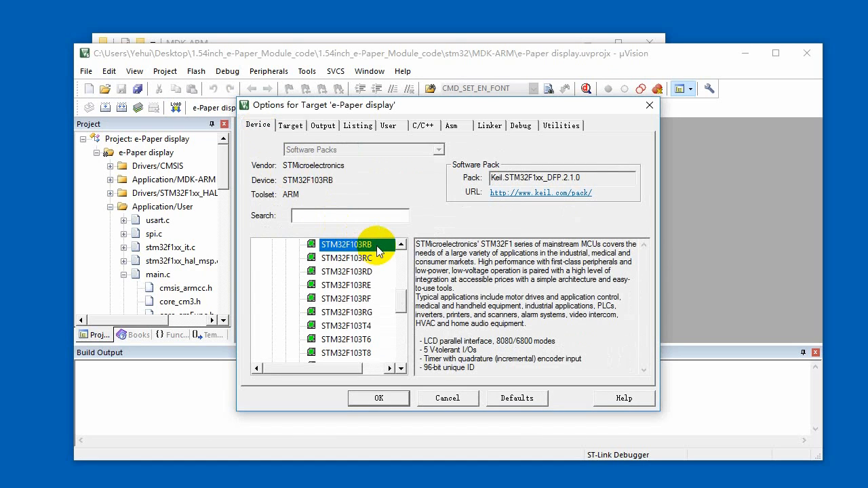
click(378, 398)
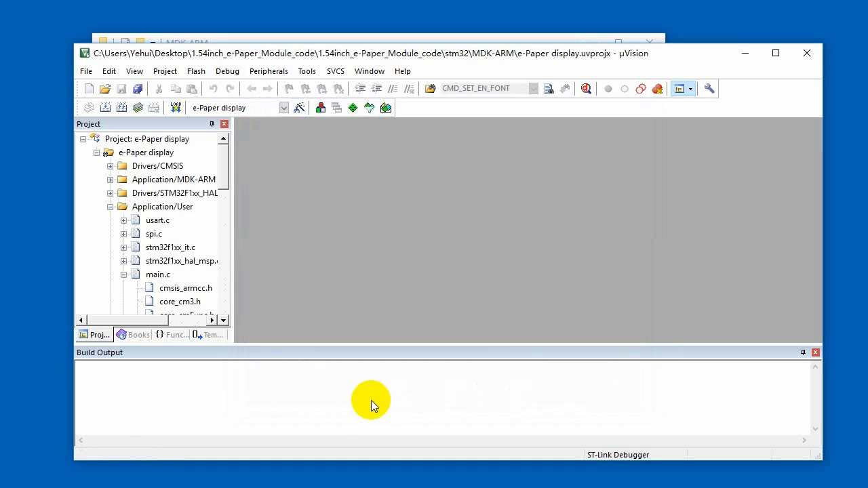
mouse_move(197, 138)
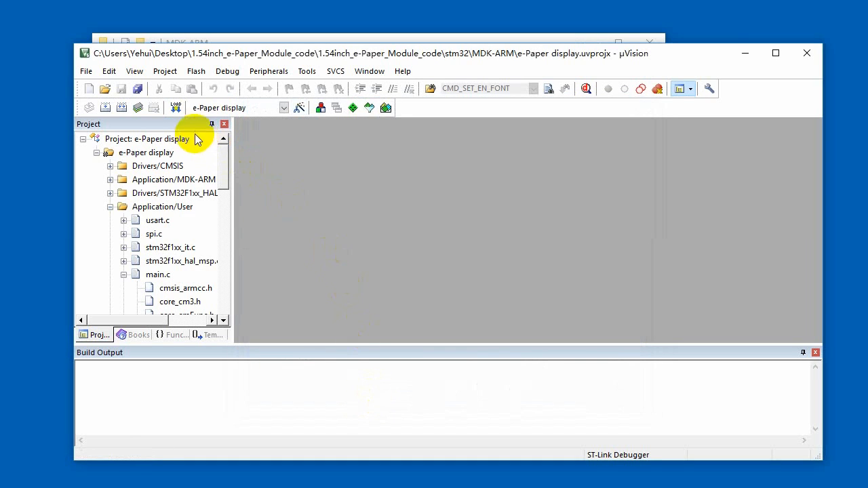
mouse_move(106, 107)
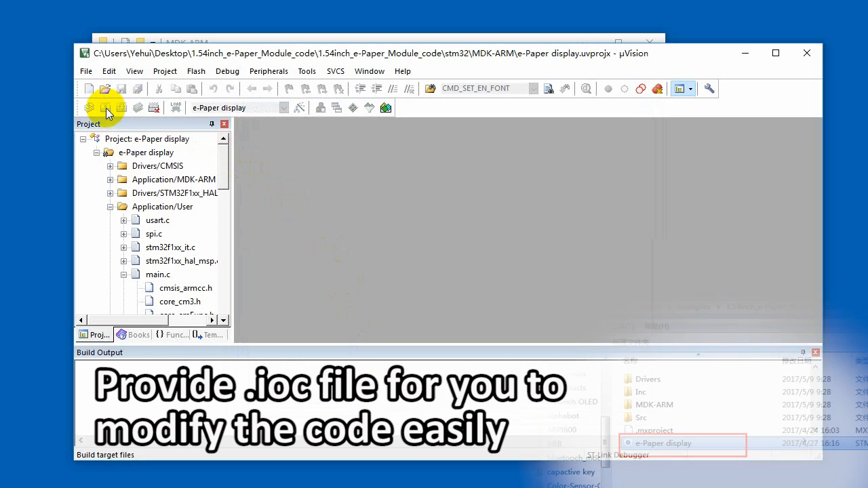
Build the e-Paper display project with 0 errors and download it to flash
click(106, 107)
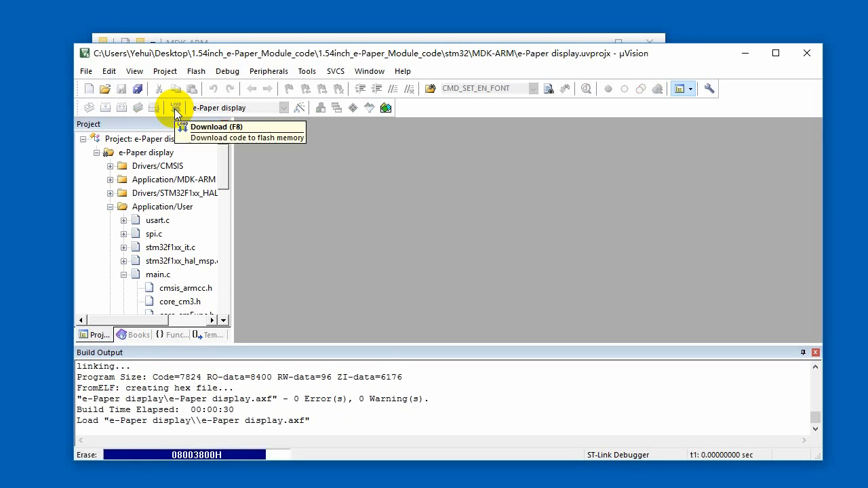
click(174, 108)
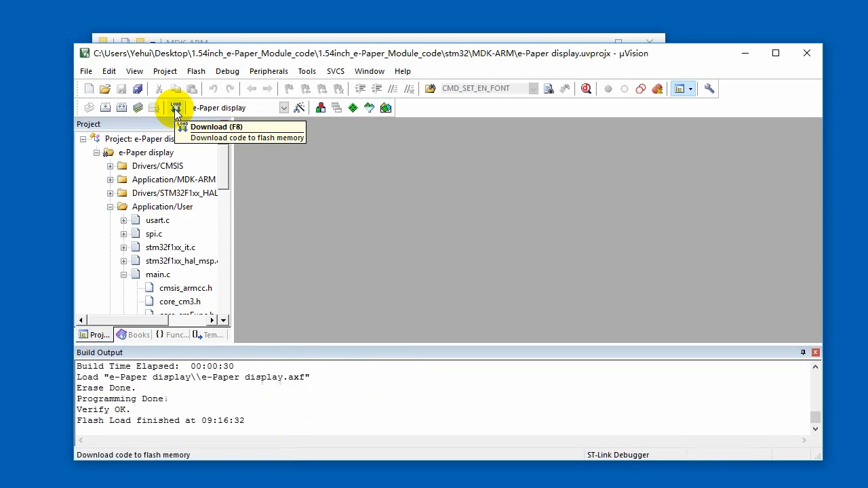